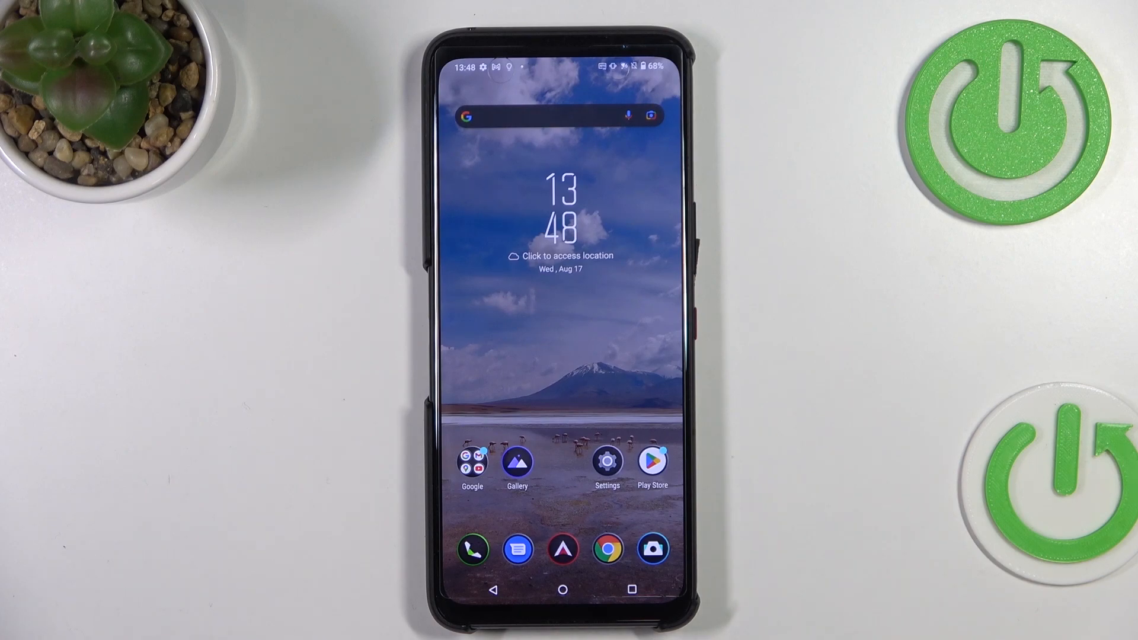
Launch Settings from the home screen and scroll the main list down to System and Support.
click(607, 463)
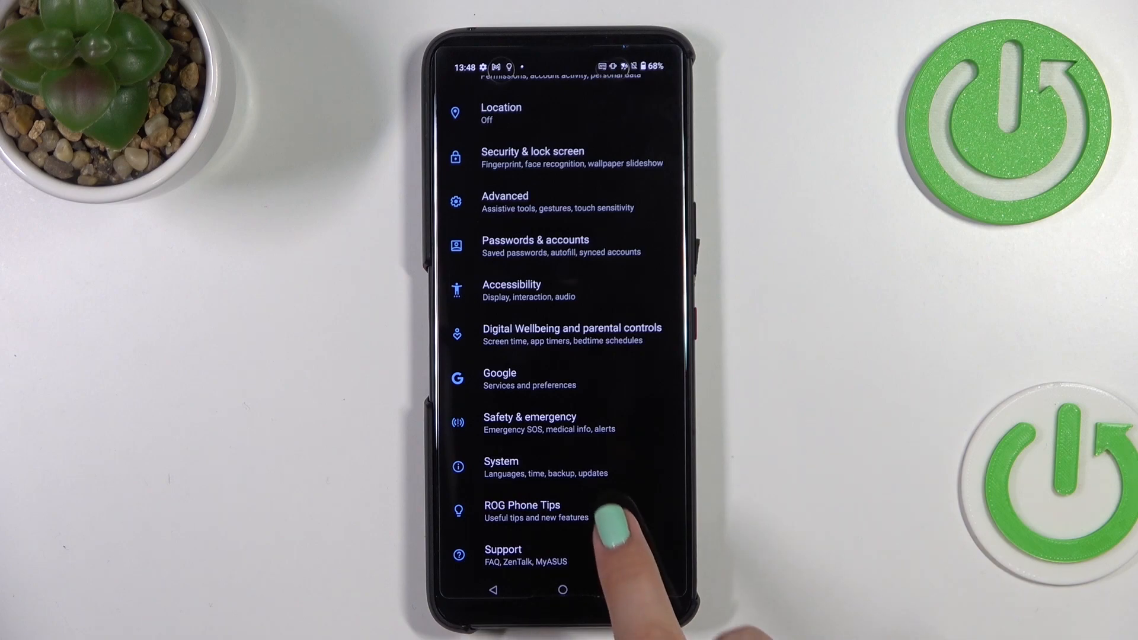
Unlock Developer options via About phone's Build number, then enter the Developer options page.
click(500, 461)
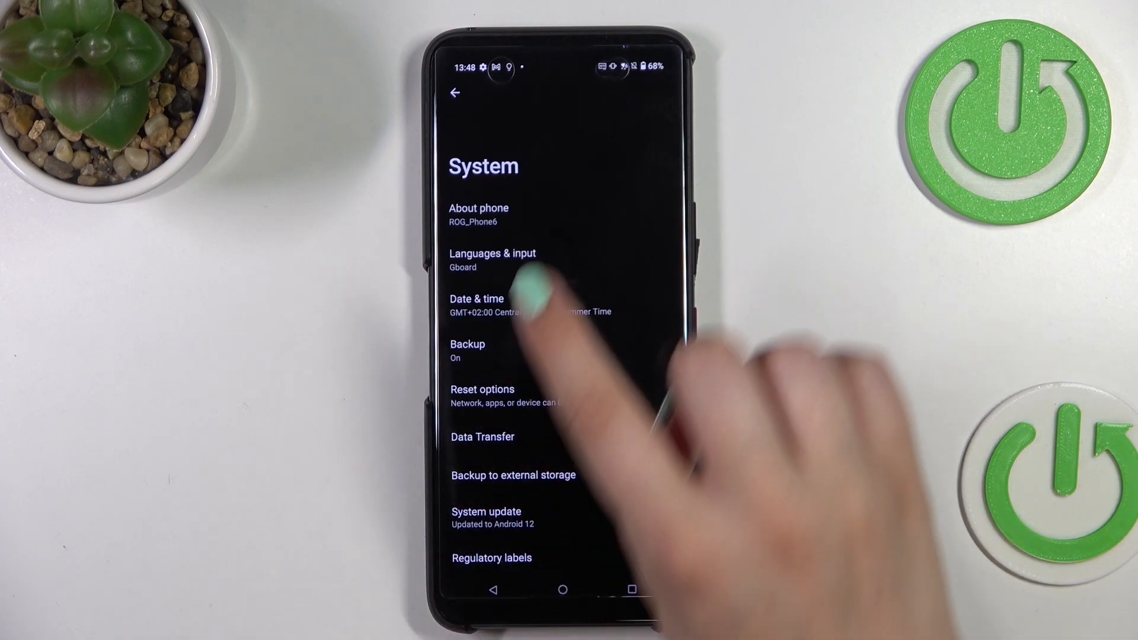
click(479, 214)
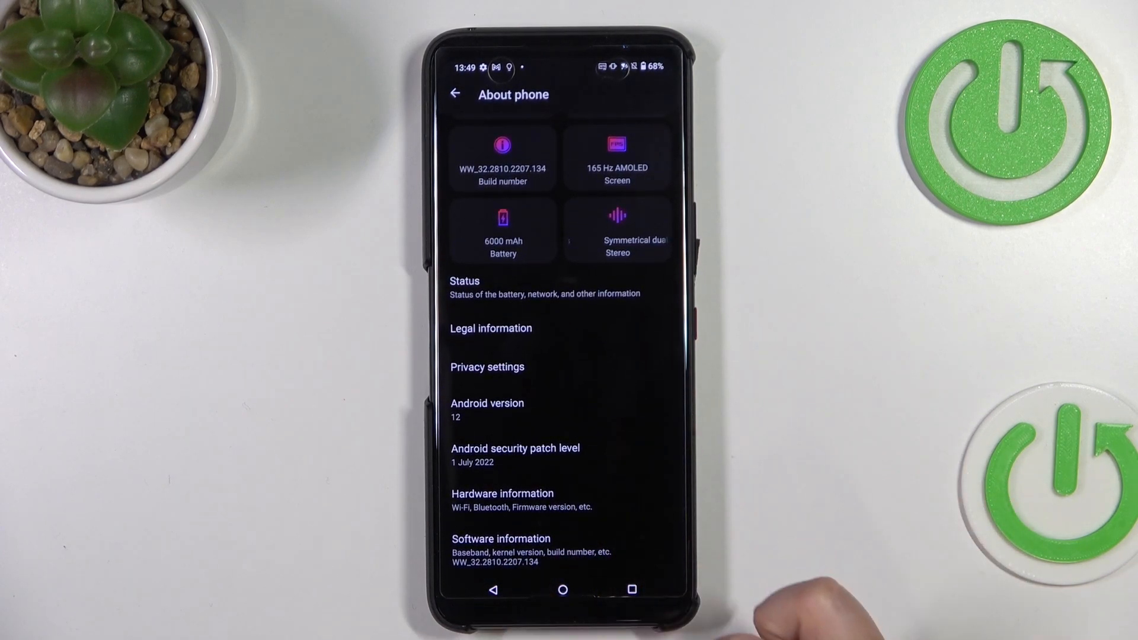
click(455, 95)
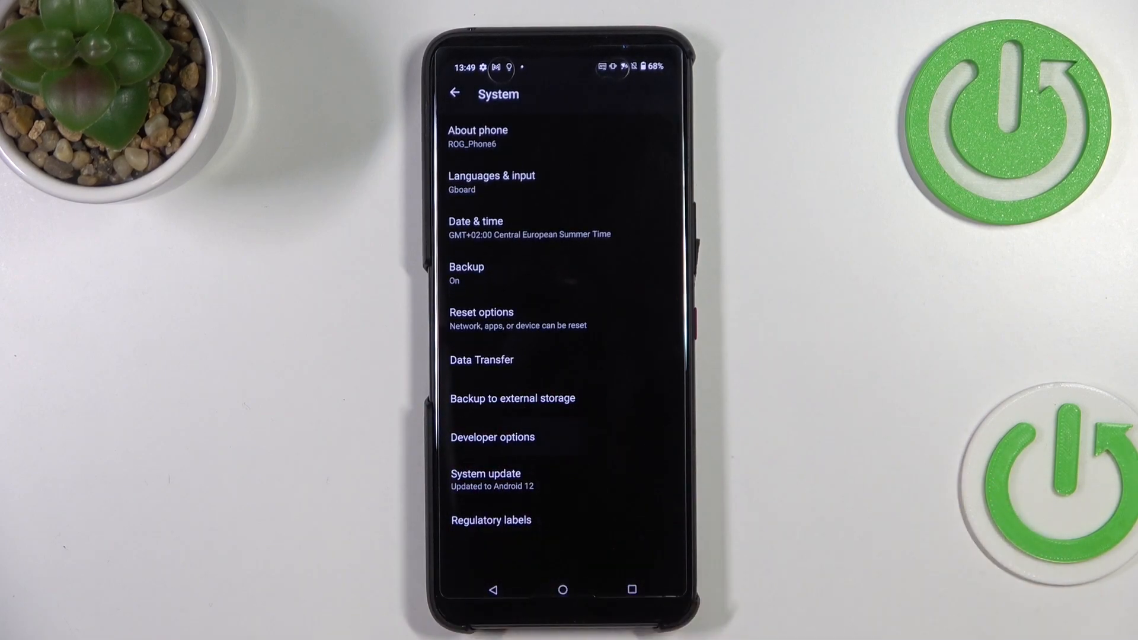
click(492, 438)
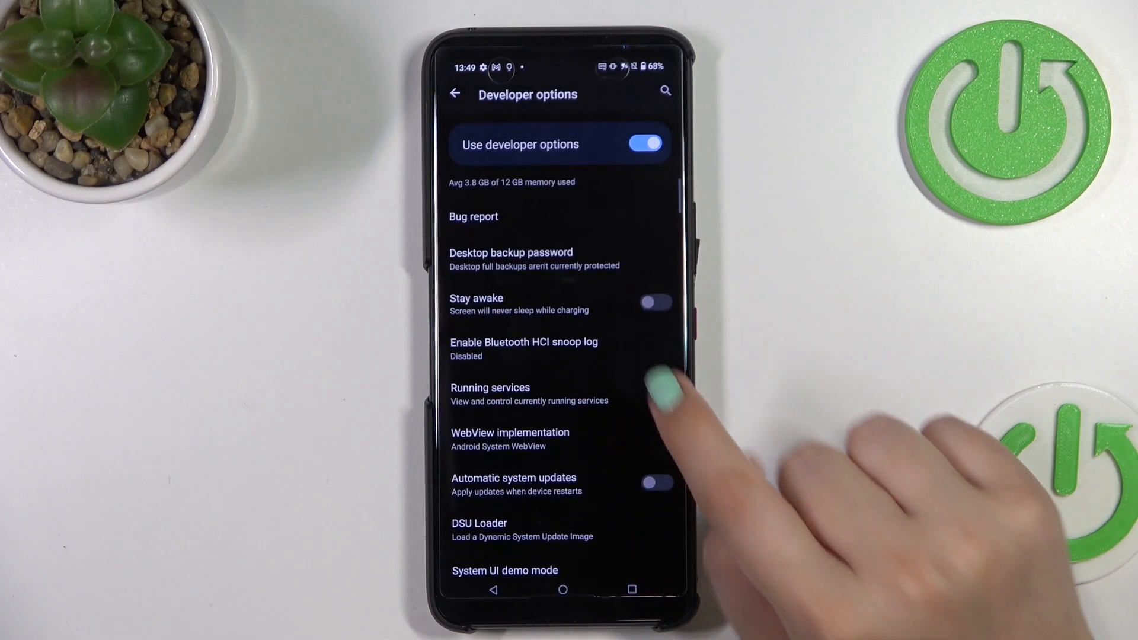
Switch Automatic system updates on, then back off, and return to the home screen.
scroll(down, 3)
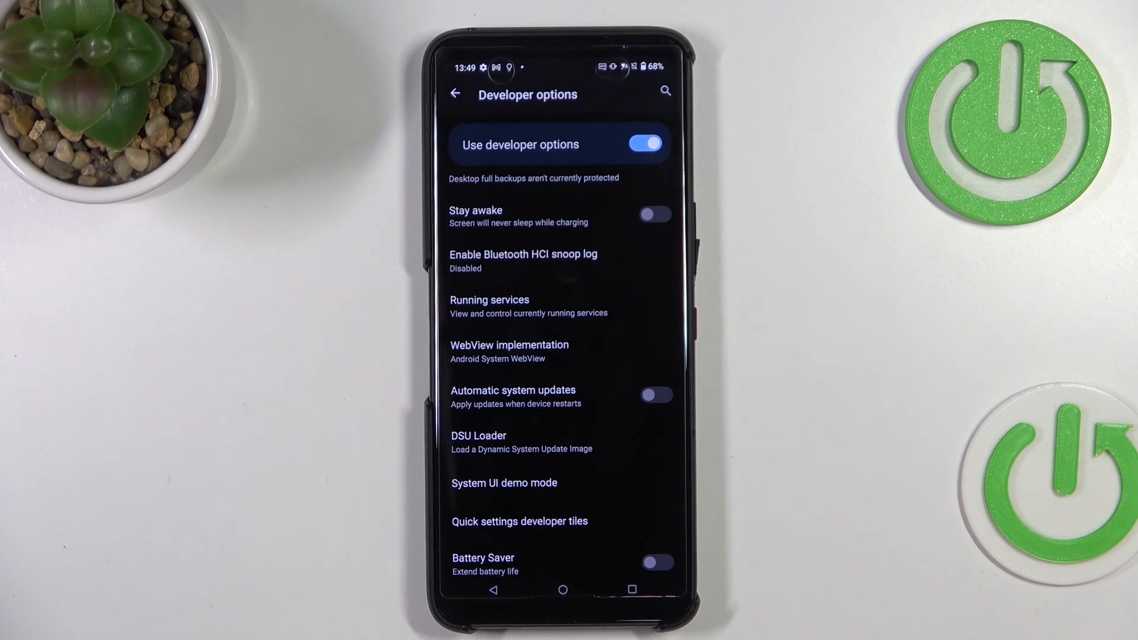
click(657, 395)
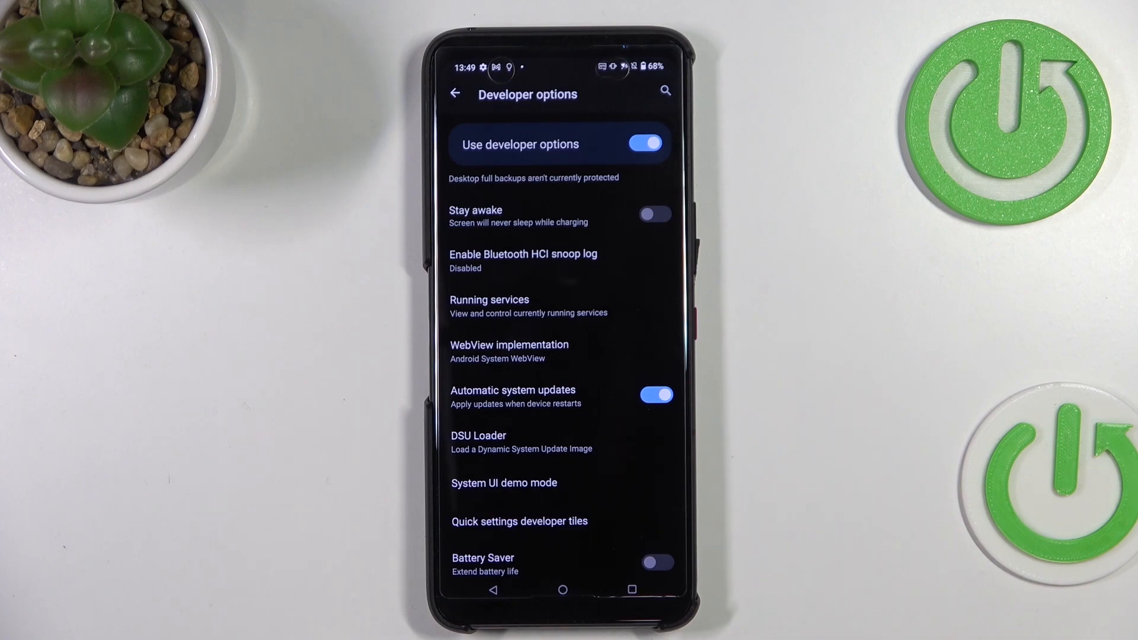
click(657, 395)
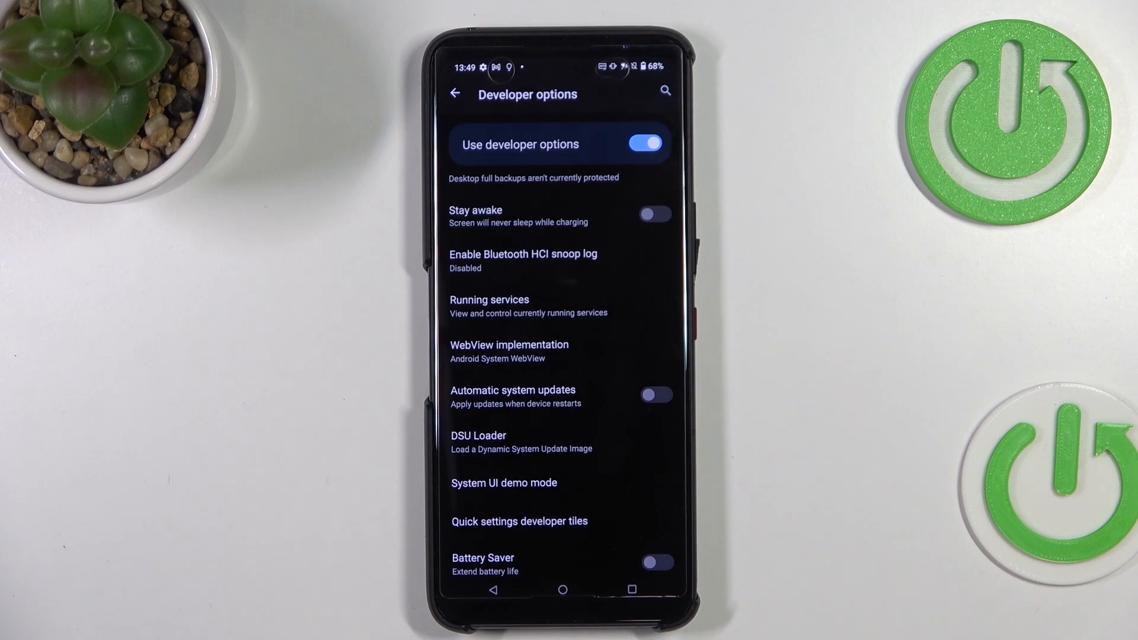
click(565, 593)
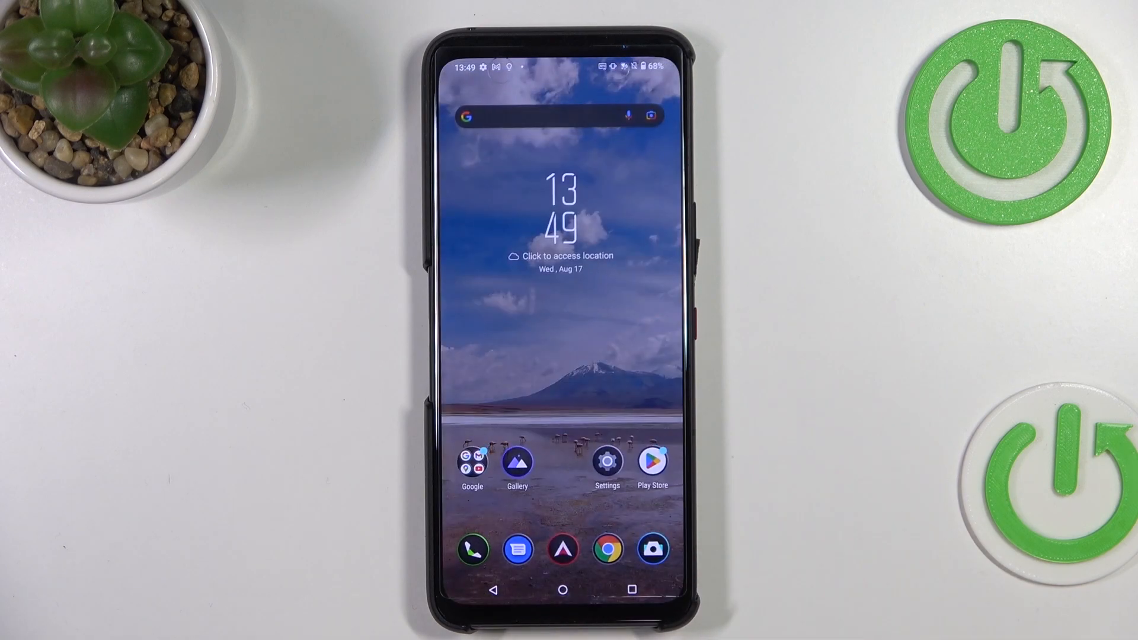